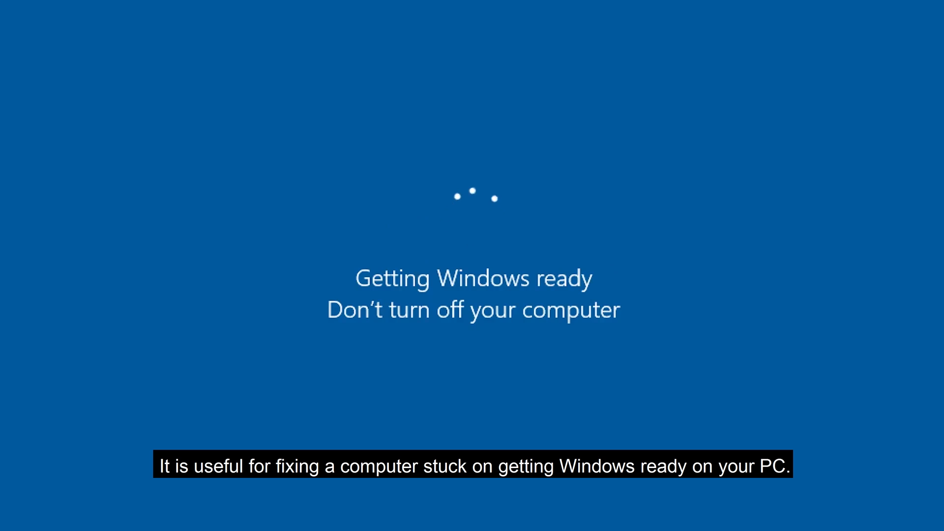
Start Windows in Safe Mode from the Startup Settings screen (F4).
right_click(18, 518)
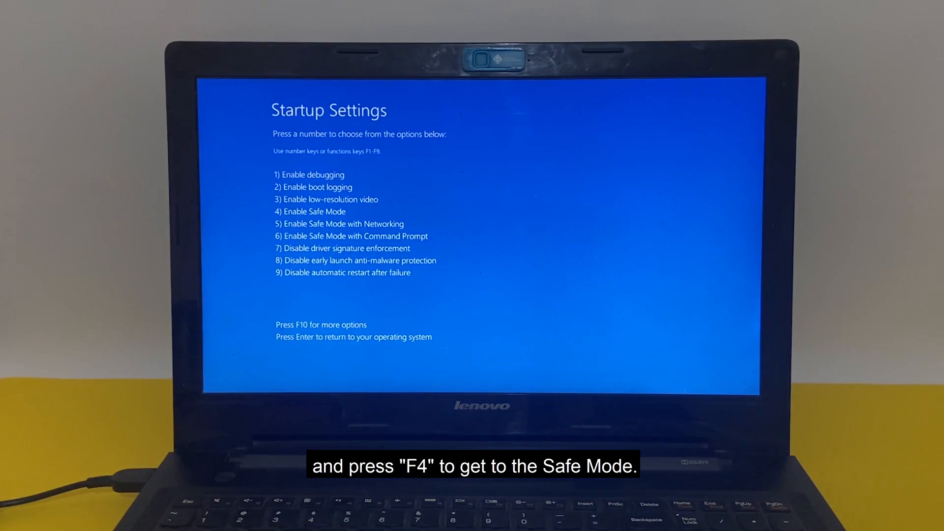
key("f4")
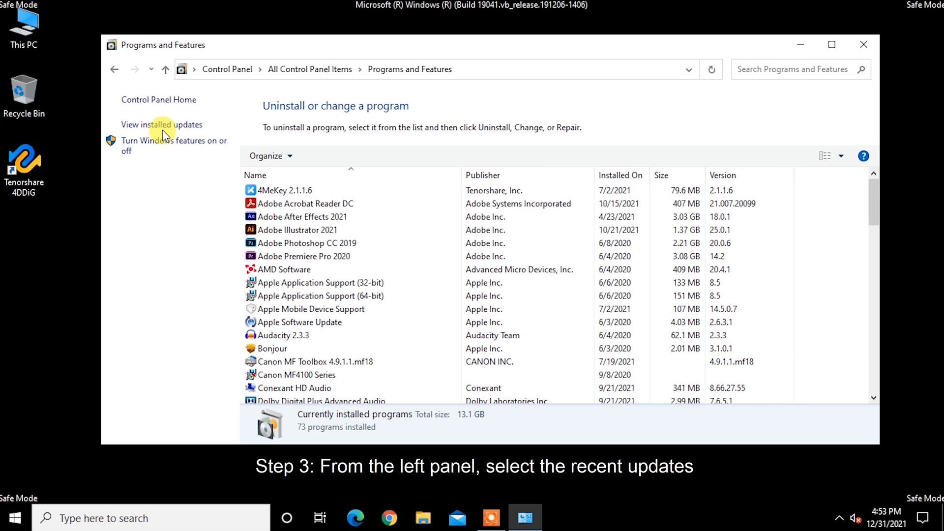
Remove Update for Microsoft Windows (KB5006365) from the installed updates list and confirm.
left_click(161, 125)
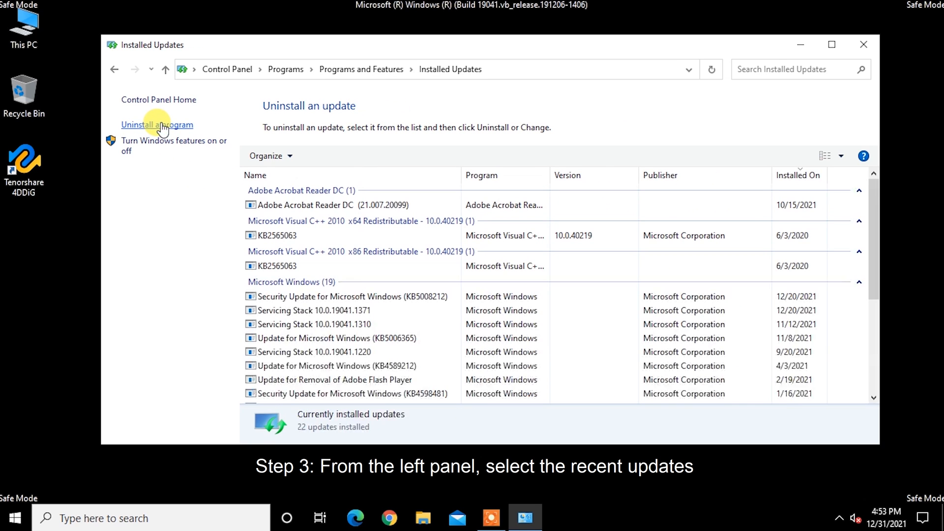
left_click(335, 252)
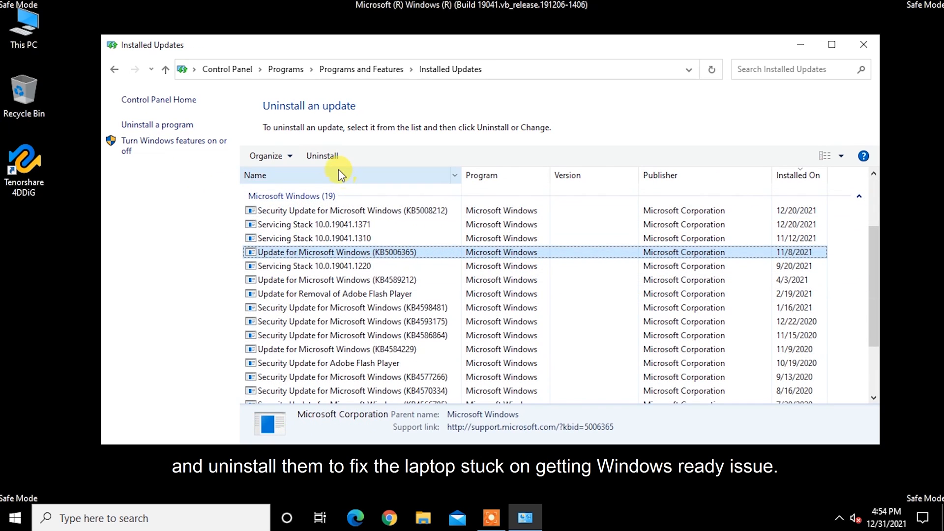
left_click(321, 156)
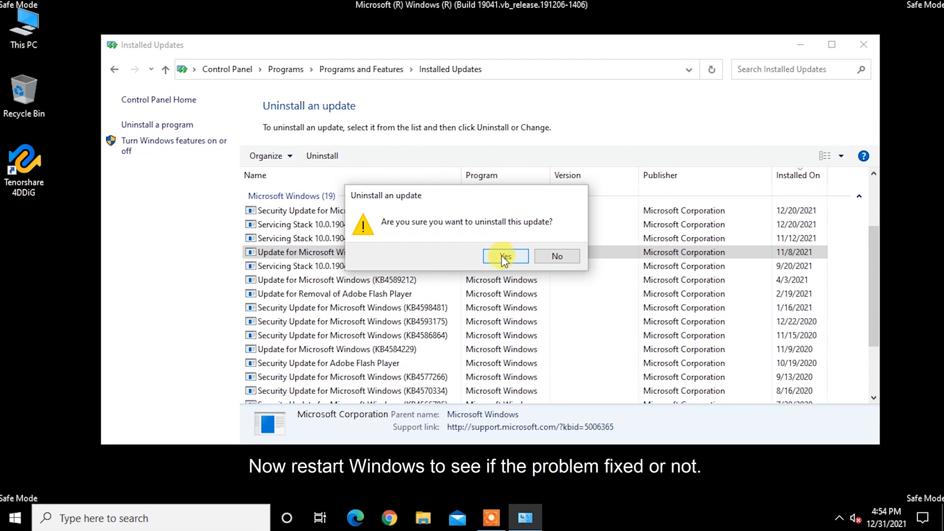
left_click(505, 256)
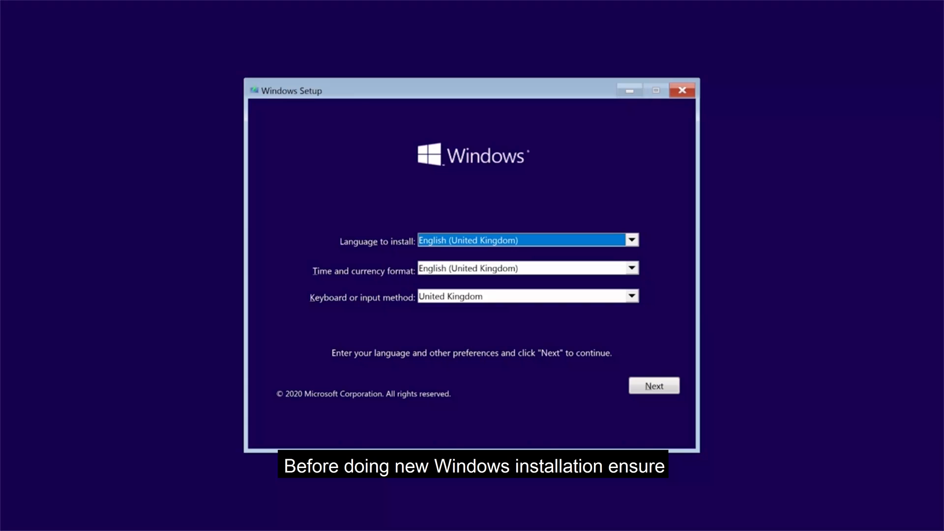
mouse_move(526, 343)
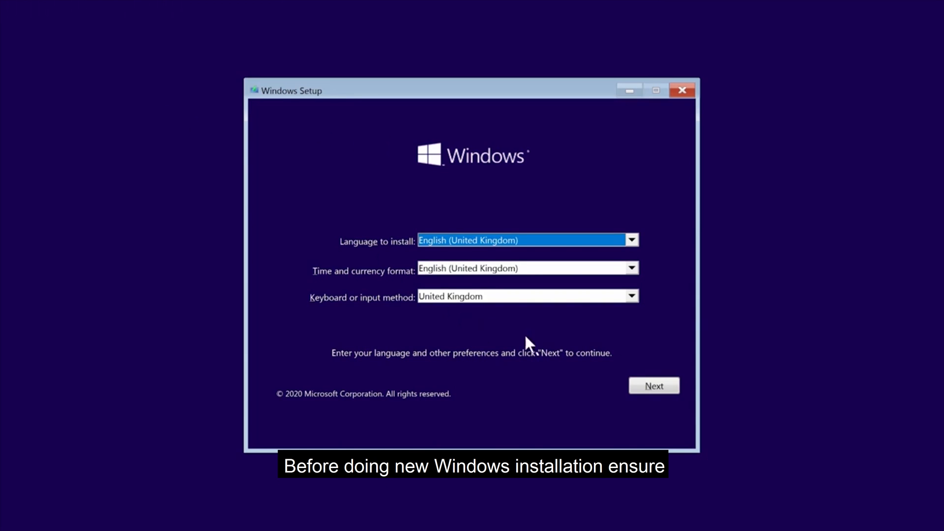
Continue with English (United Kingdom) preferences and start a fresh Windows install.
left_click(653, 386)
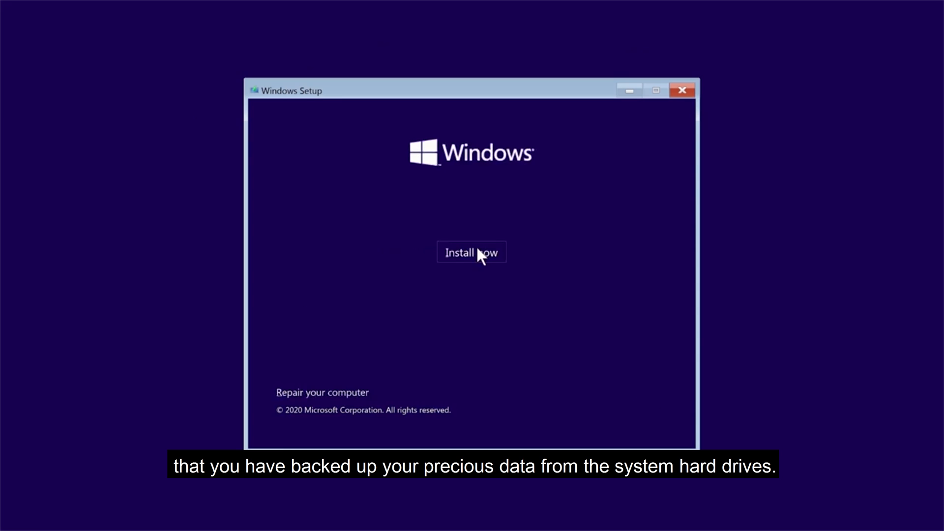
left_click(472, 253)
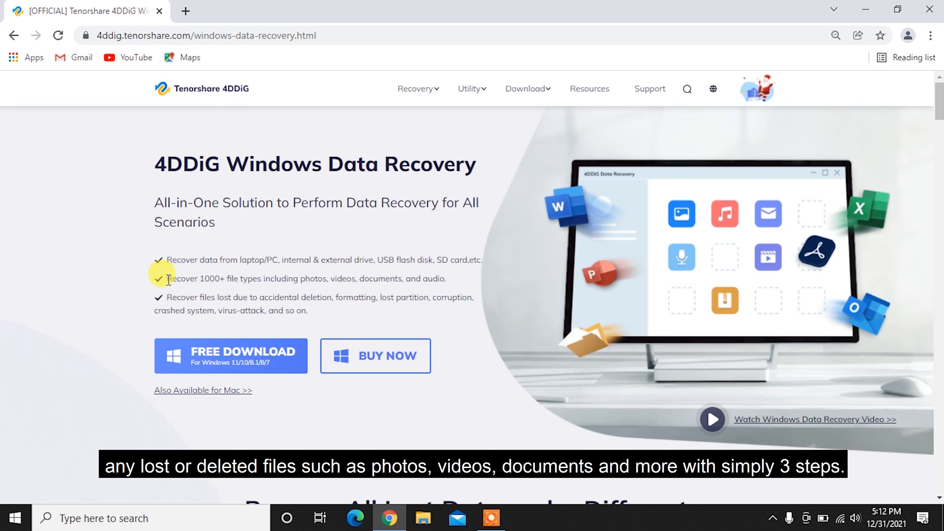
Highlight the 1000+ file types feature line and download the 4DDiG free trial.
left_click_drag(167, 278, 449, 278)
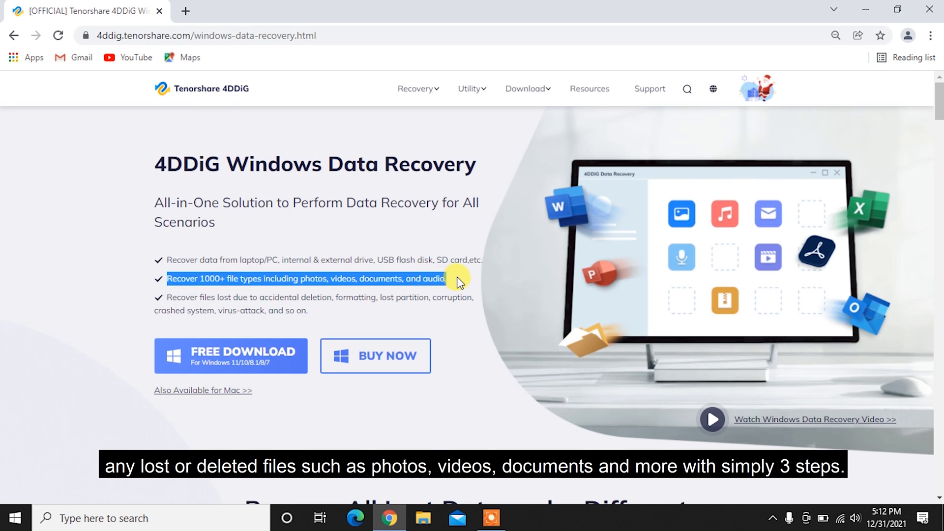
scroll("down", 3)
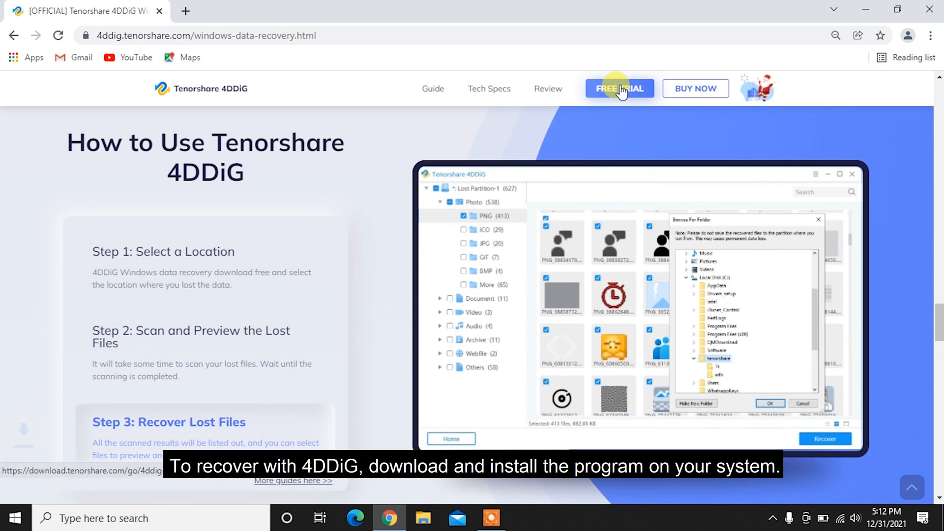
left_click(620, 89)
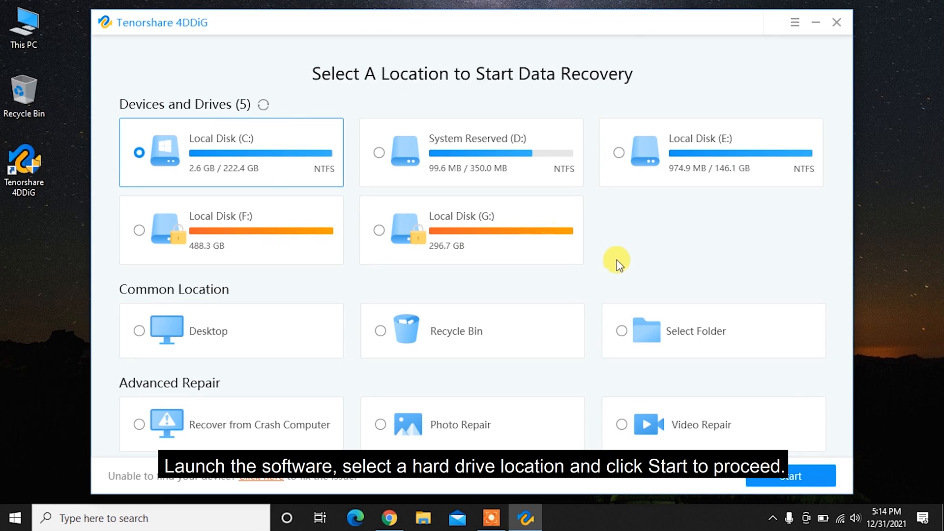
Start recovery on Local Disk (C:) and scan it with All File Types ticked.
left_click(790, 475)
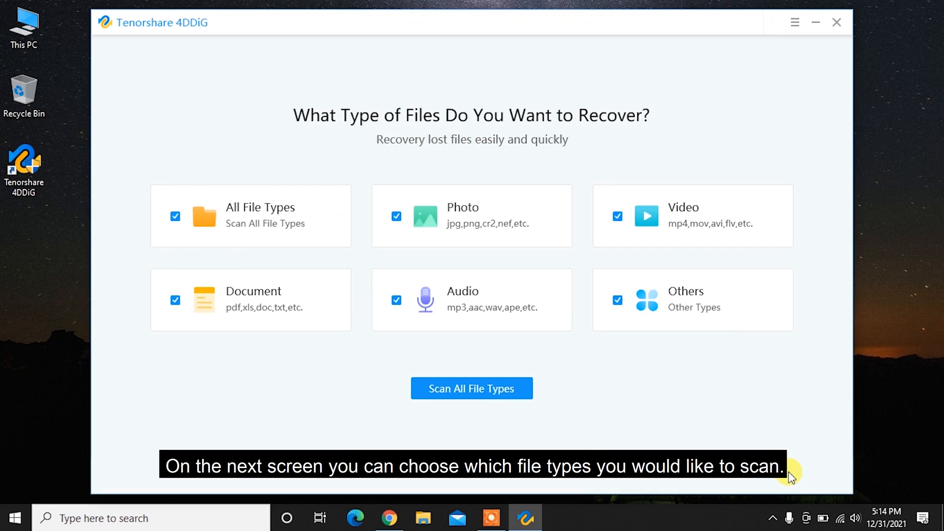
mouse_move(515, 219)
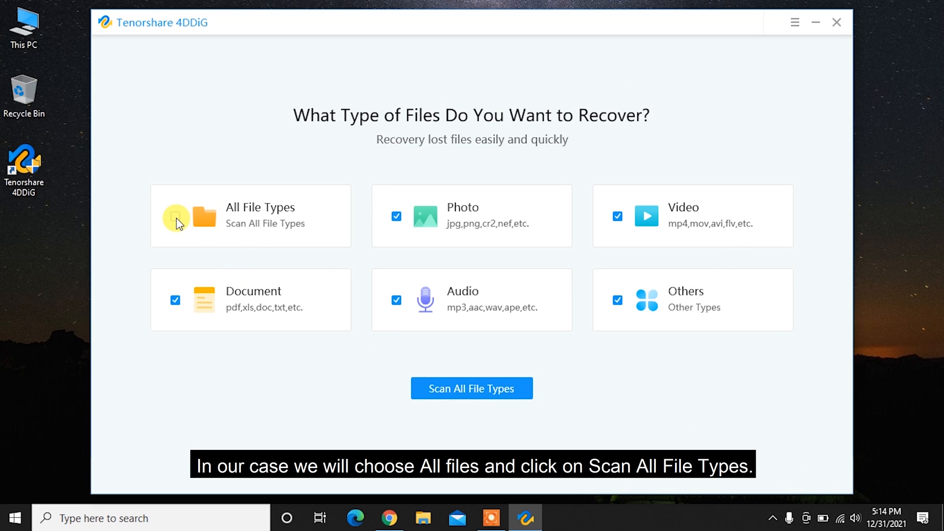
left_click(174, 216)
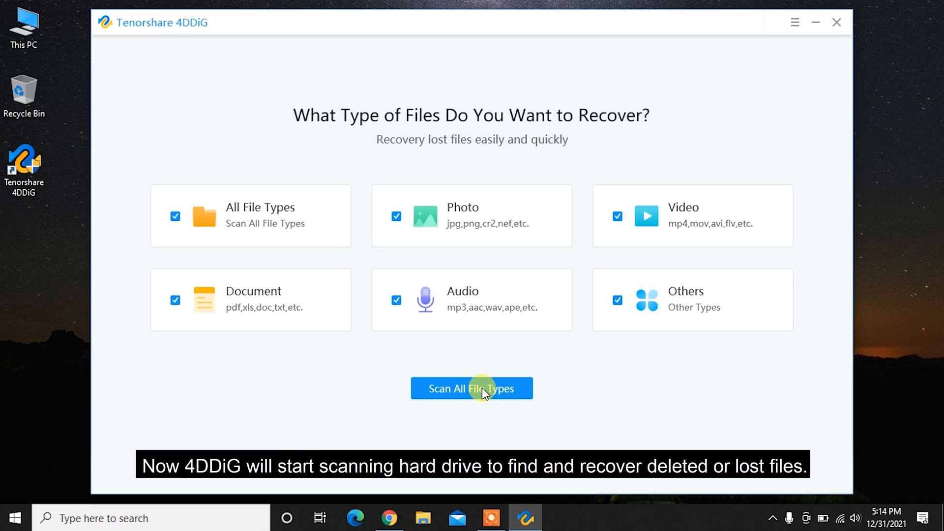
left_click(472, 388)
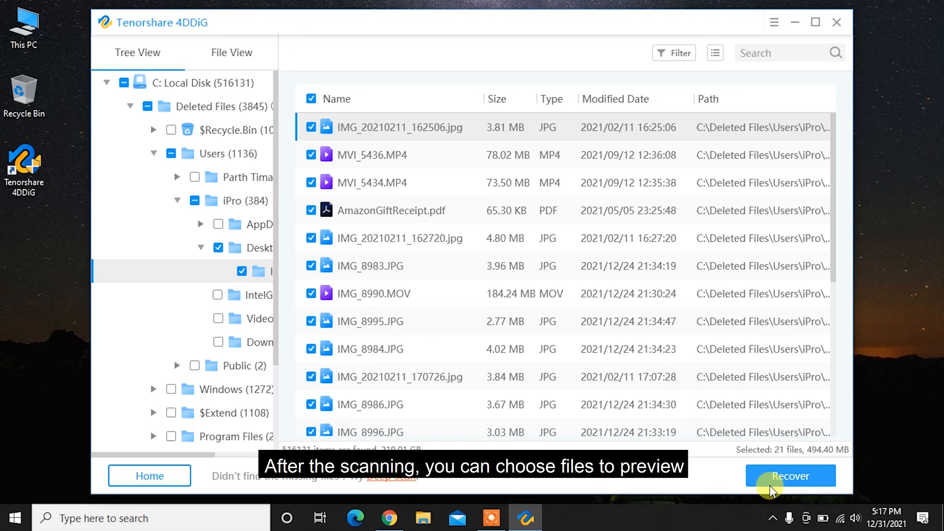
Recover the 21 files (494.40 MB) to the Desktop's 4DDIG folder, view them, and close the folder.
left_click(790, 476)
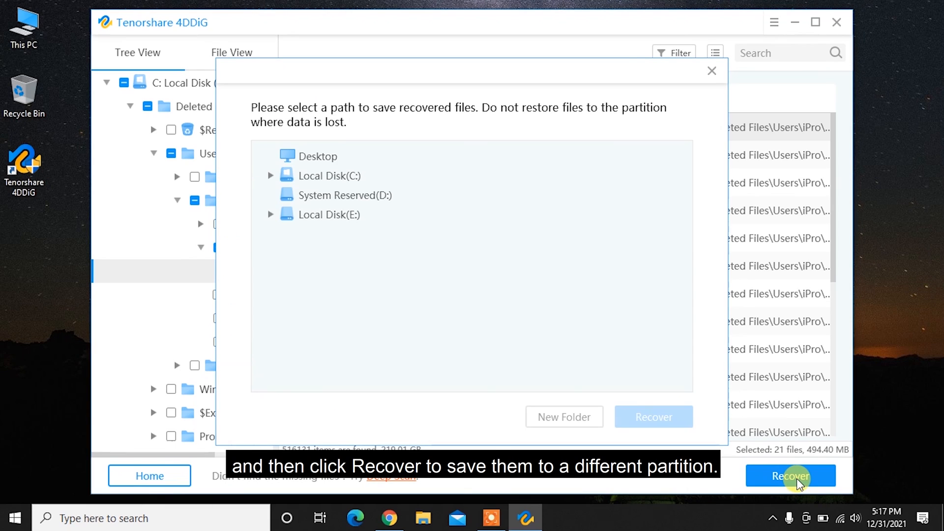
left_click(791, 476)
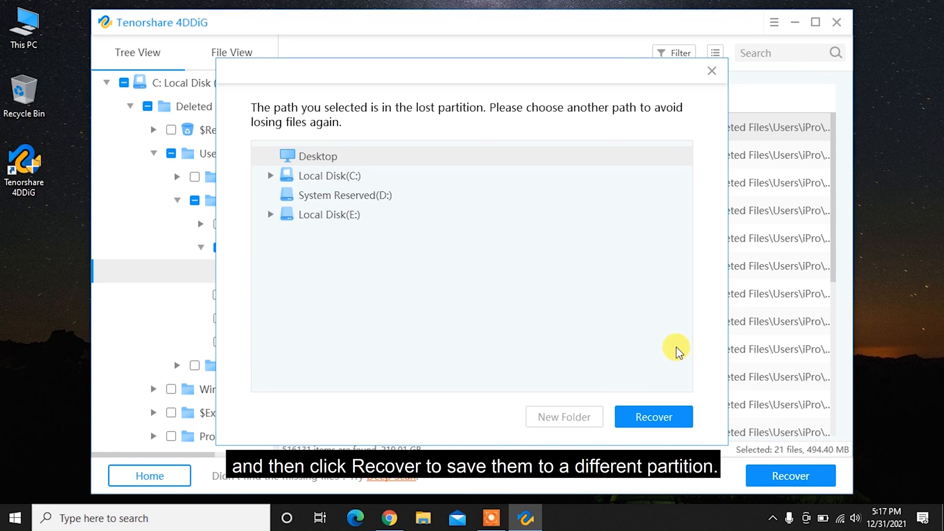
left_click(654, 416)
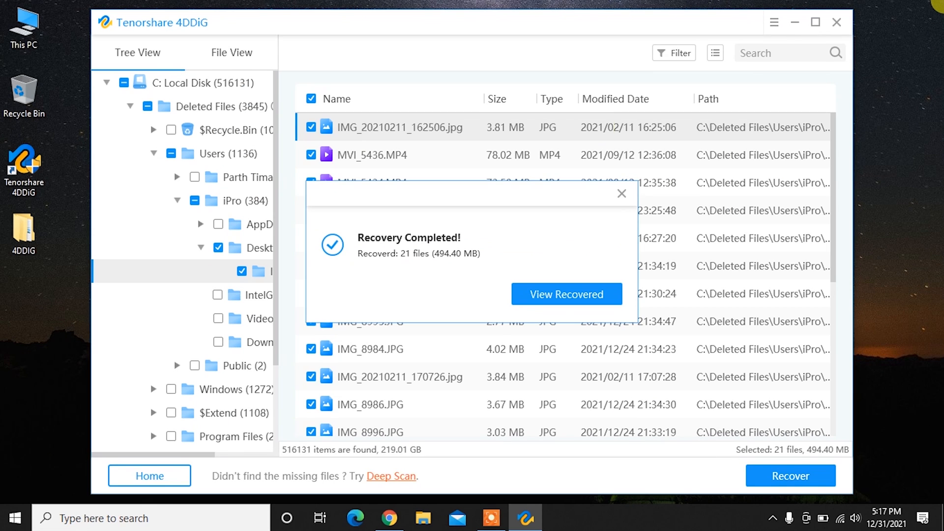
left_click(623, 193)
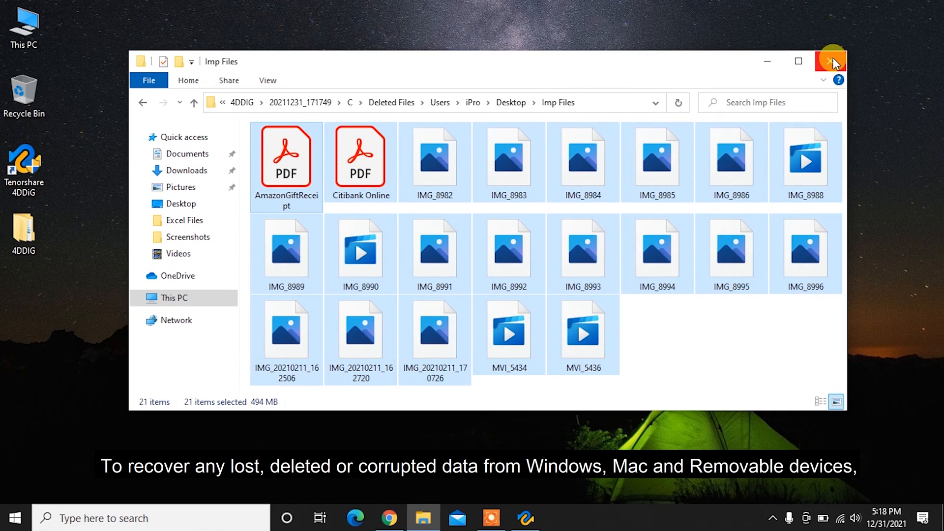
left_click(832, 61)
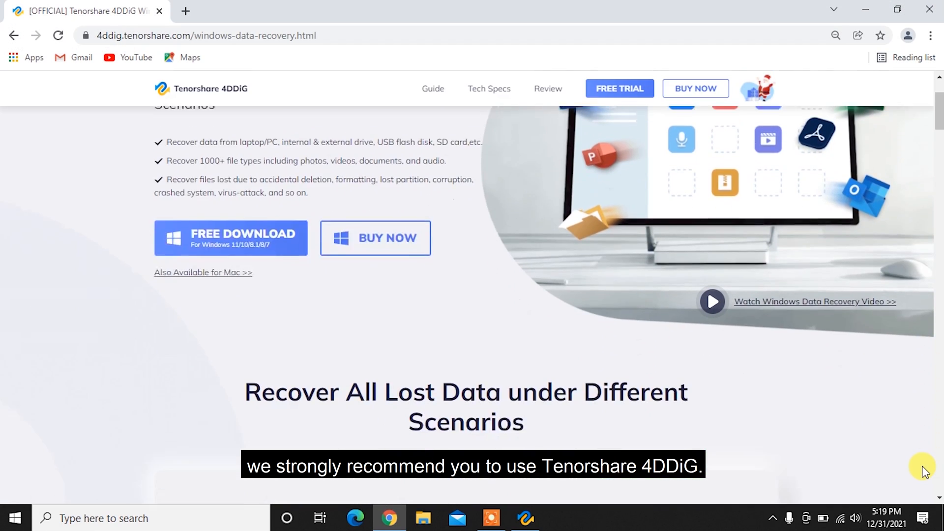
scroll("down", 3)
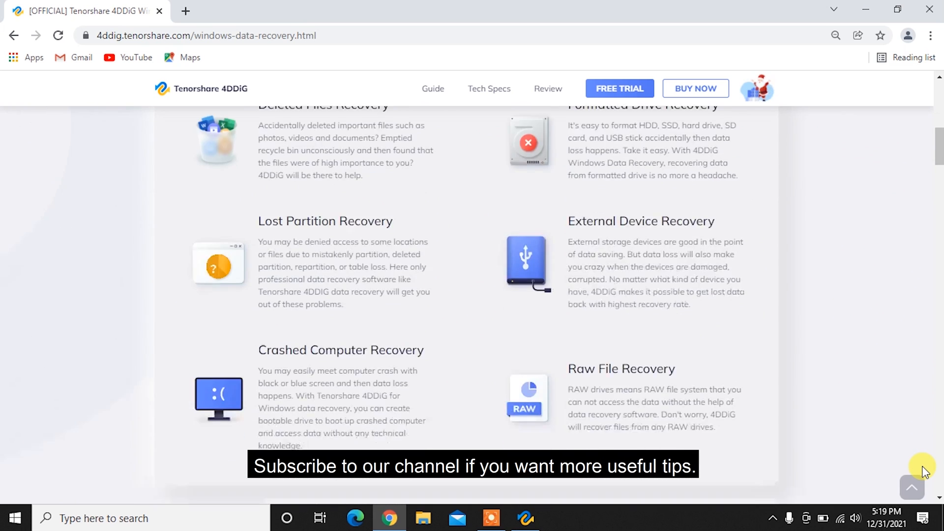
scroll("down", 3)
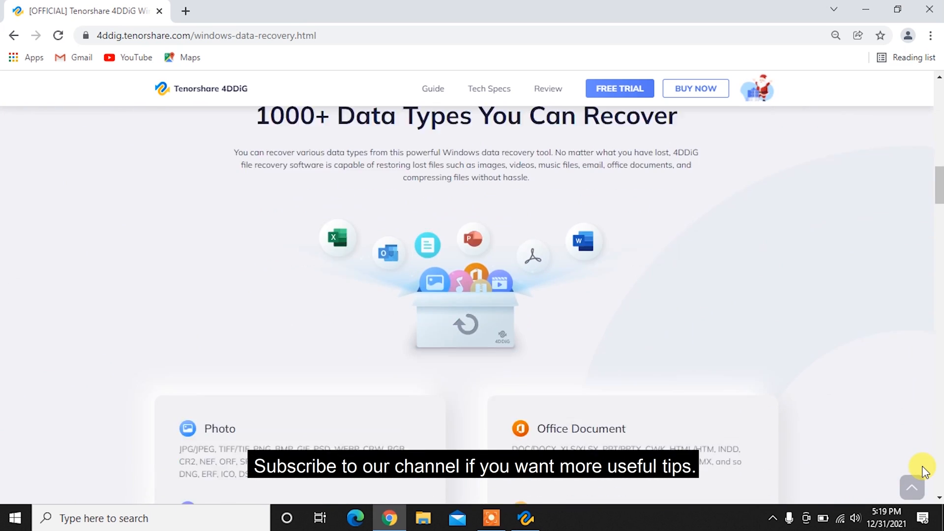
scroll("down", 3)
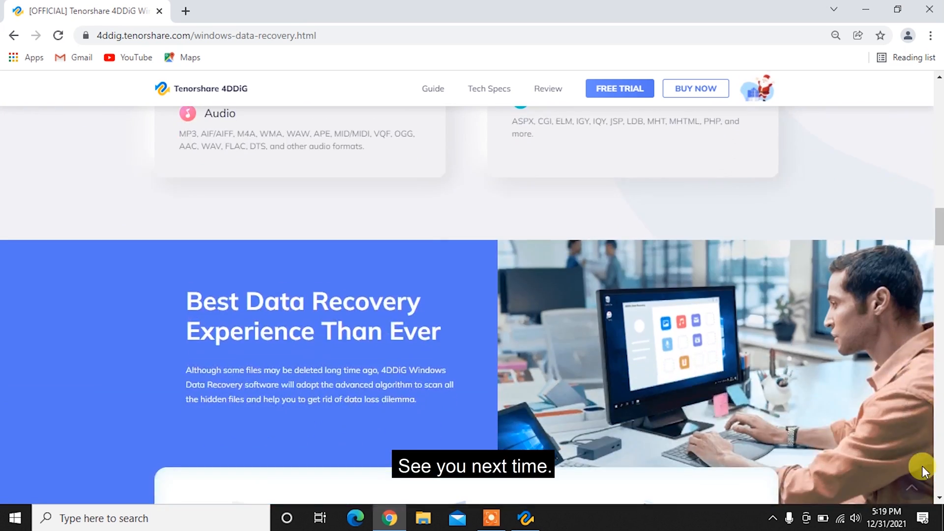